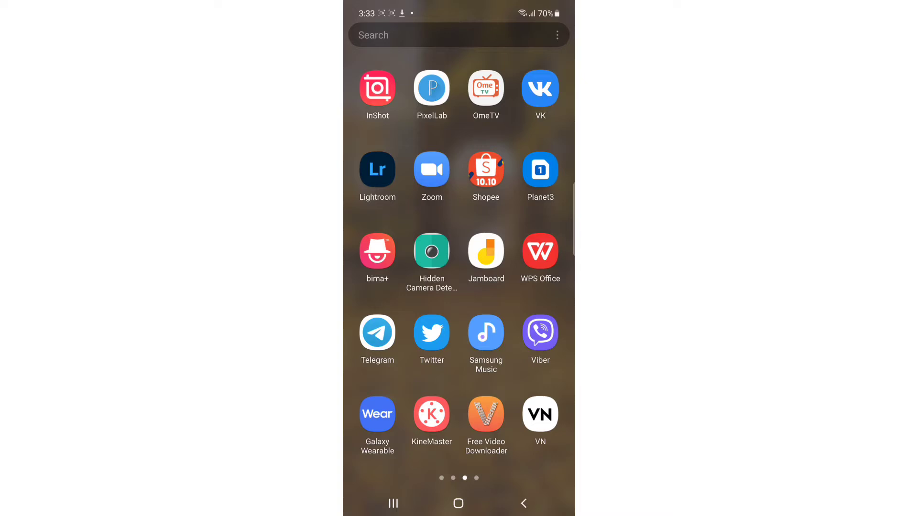
Launch WPS Office, close the reopened PDF, and relaunch to the Recent tab
click(540, 254)
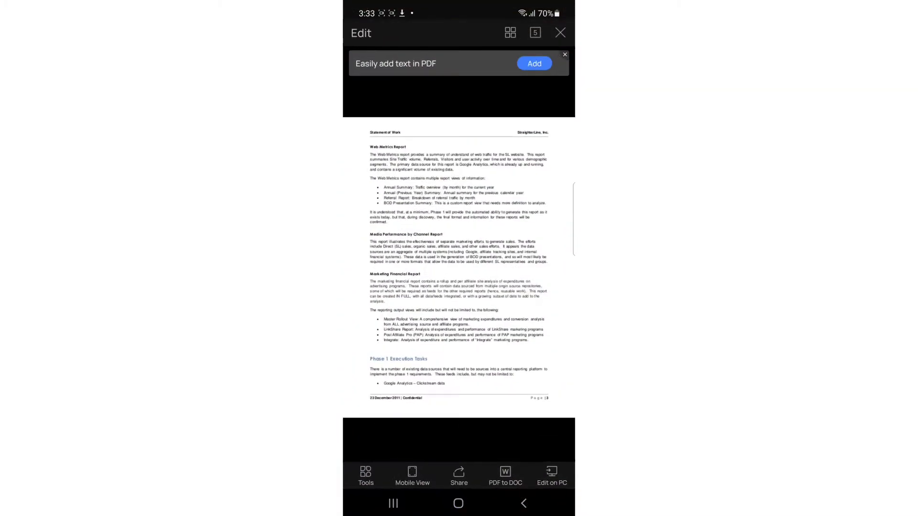
click(523, 503)
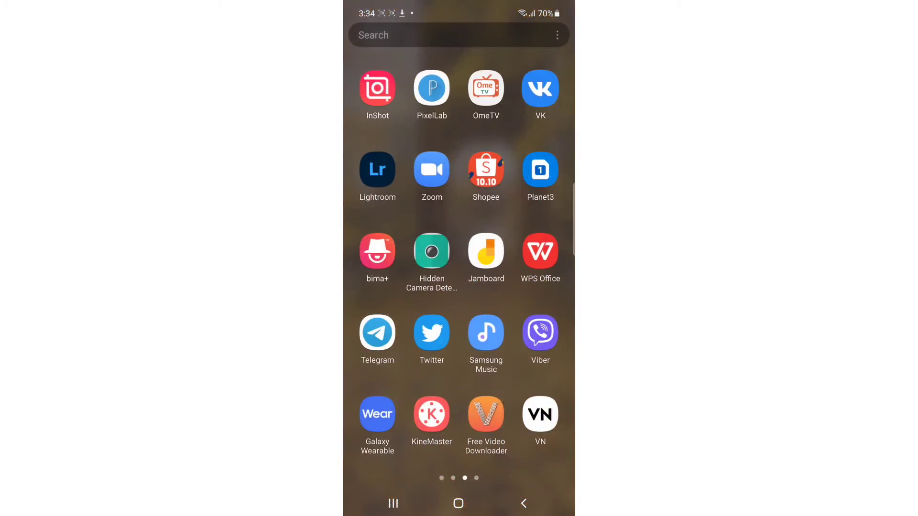
click(540, 254)
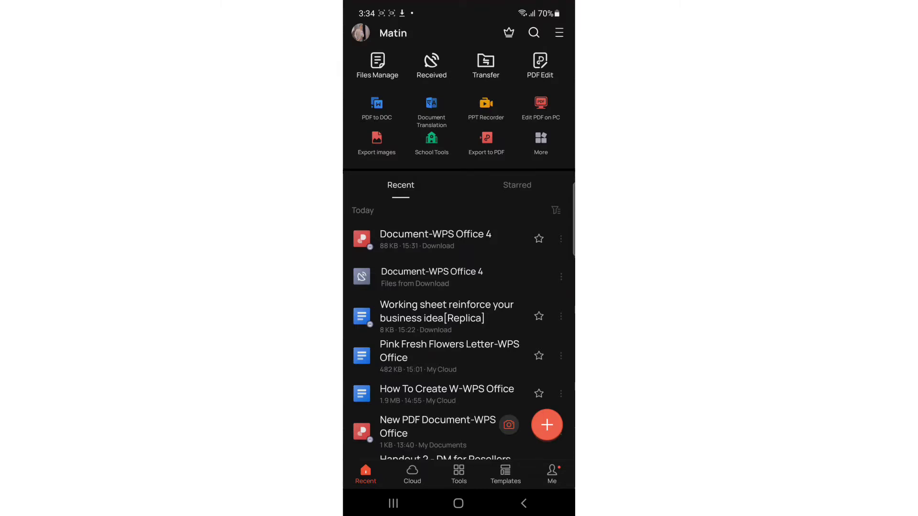
Choose PDF under Create new to reach the New PDF options
click(547, 425)
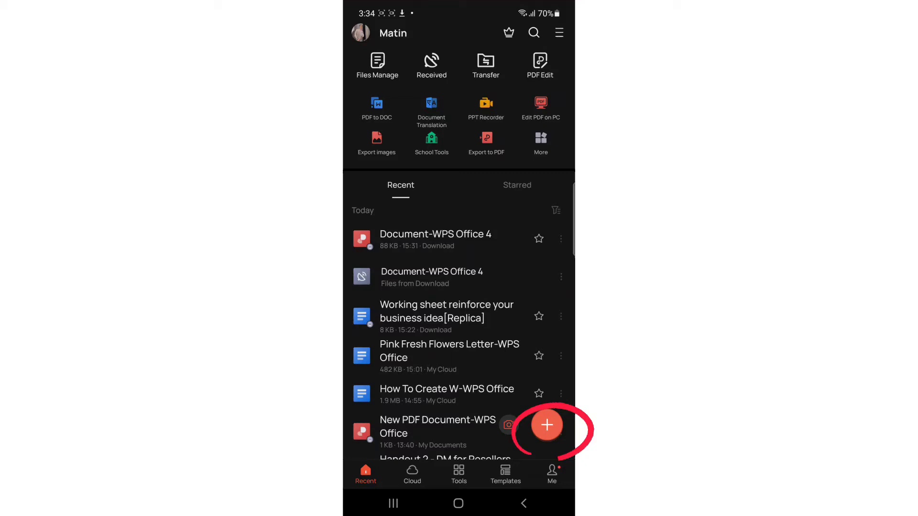
click(546, 425)
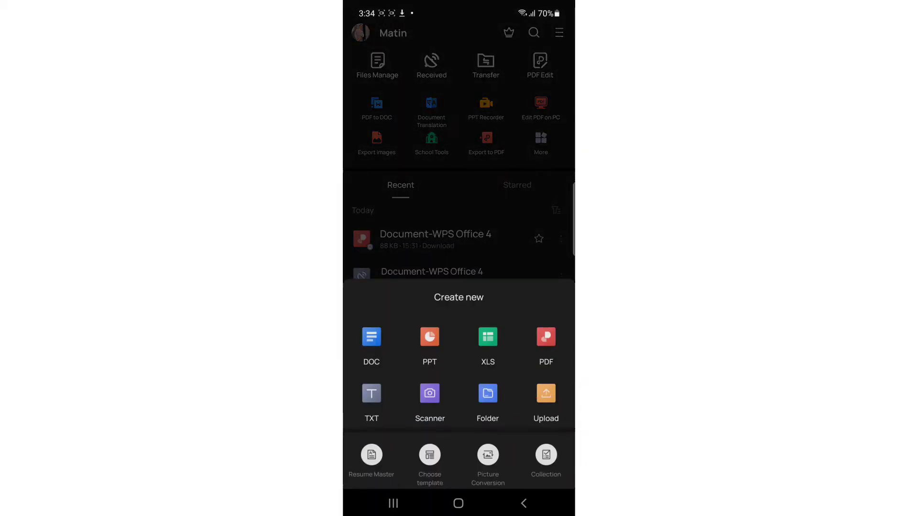
click(545, 337)
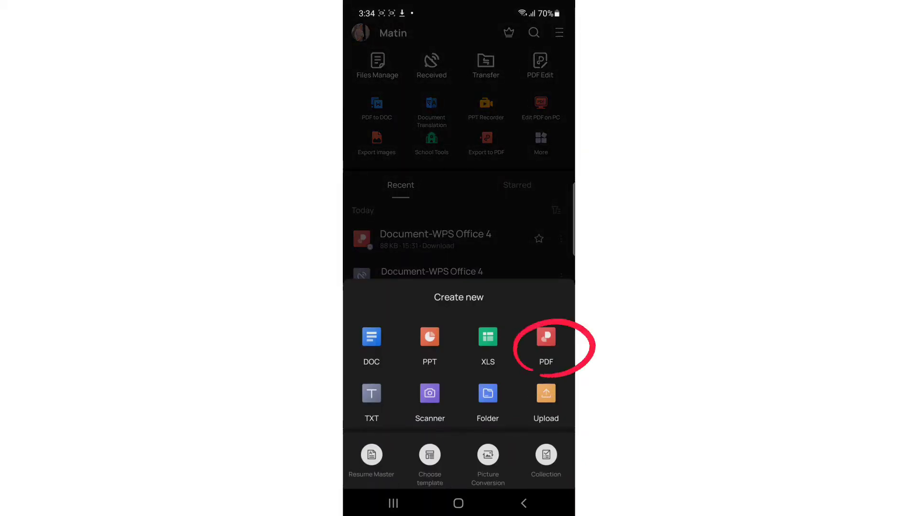
click(545, 343)
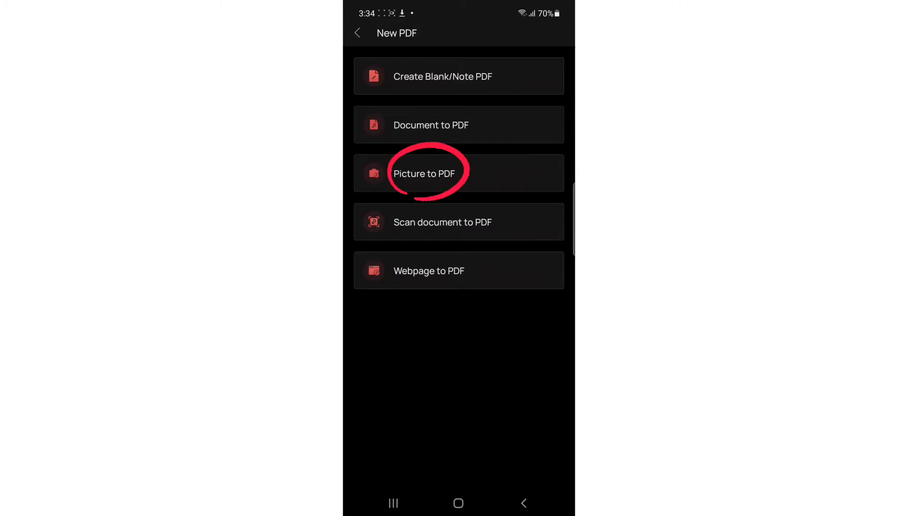
Convert the Statement of Work photo with Picture to PDF and continue to saving
click(423, 173)
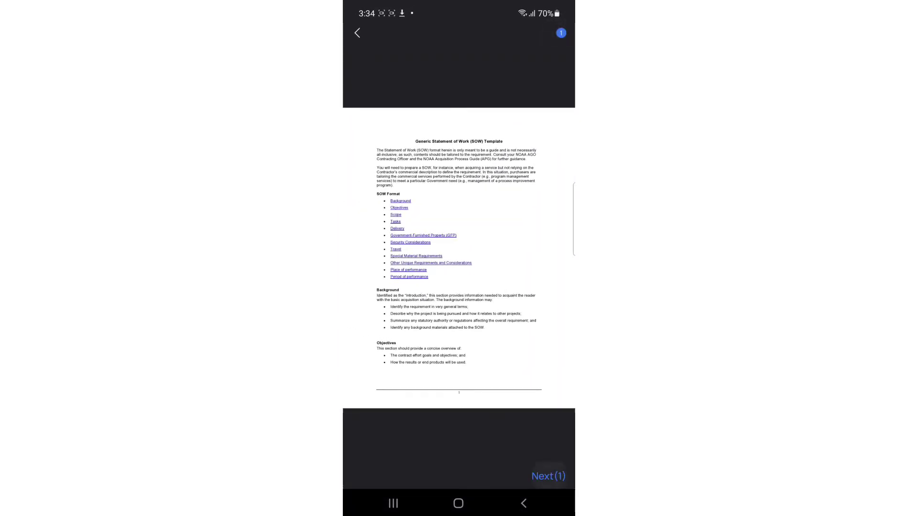
click(548, 475)
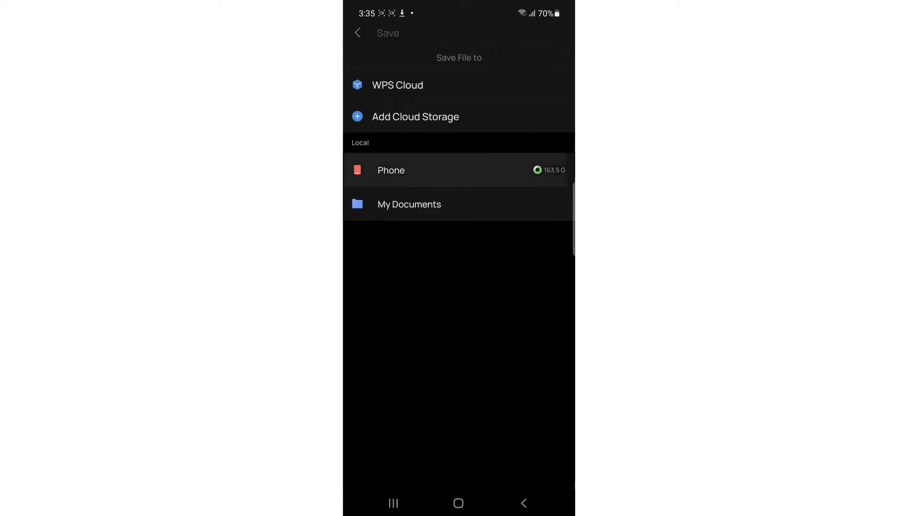
Export the PDF as 'Document-WPS Office for yt' into Phone > Download
click(392, 170)
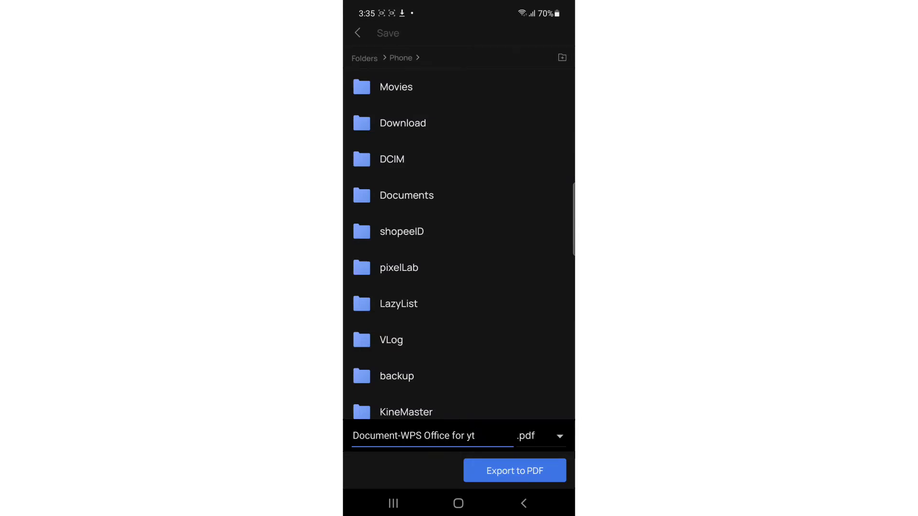
click(515, 470)
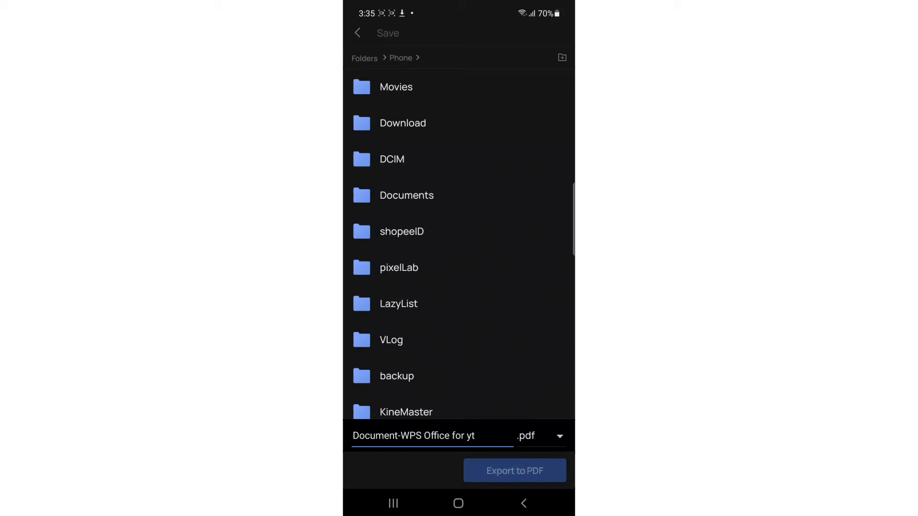
click(514, 471)
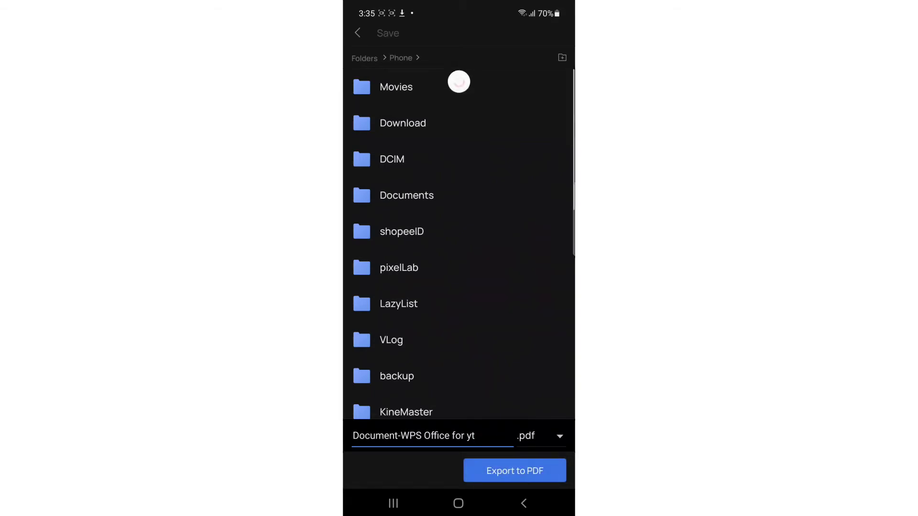
click(403, 123)
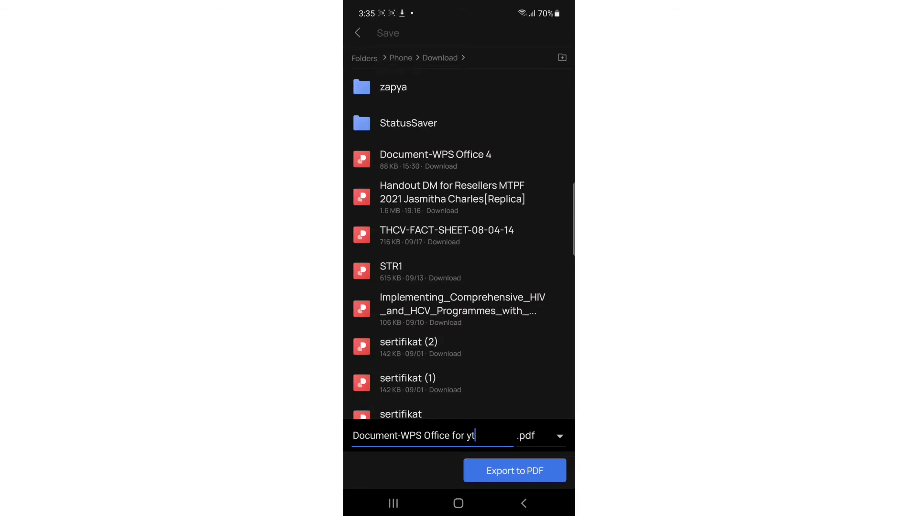
click(514, 470)
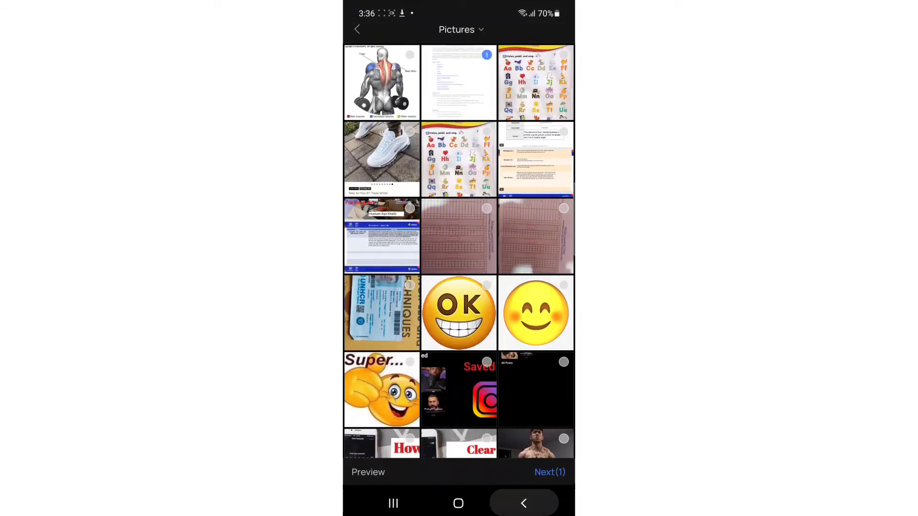
Exit the picture picker and New PDF, then reopen WPS Office to Recent files
click(357, 29)
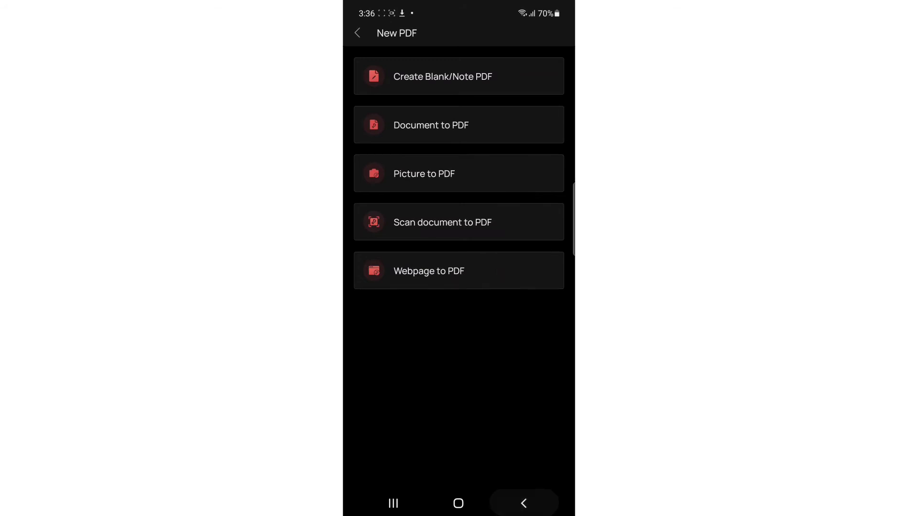
click(356, 33)
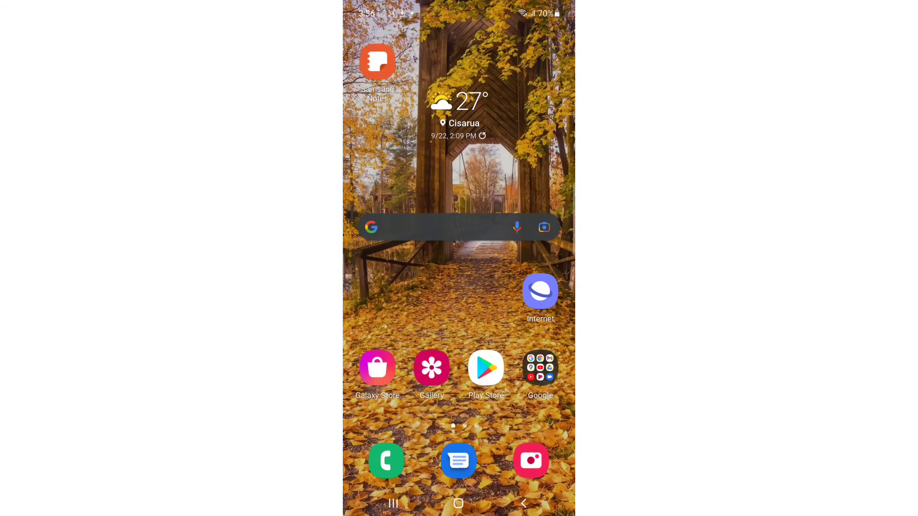
scroll(up, 3)
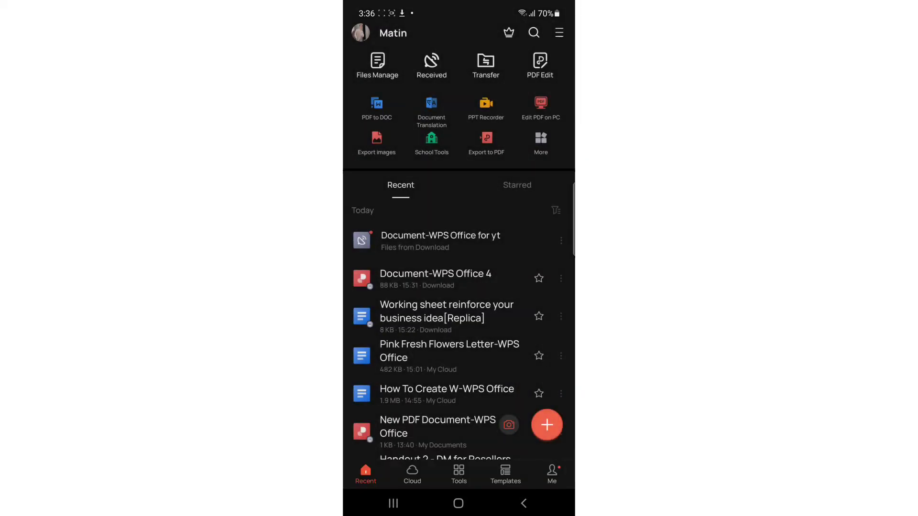
Open 'Document-WPS Office for yt' from Recent and bring up its Share options
click(440, 241)
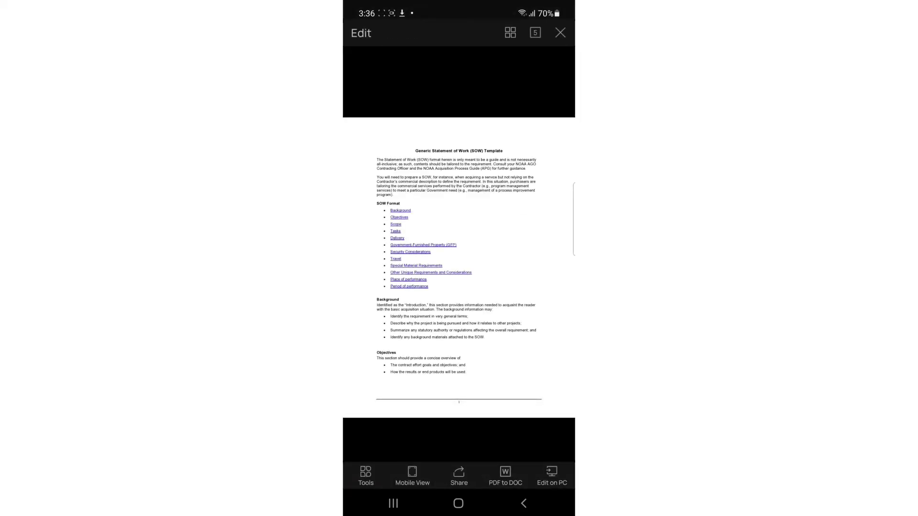
click(460, 476)
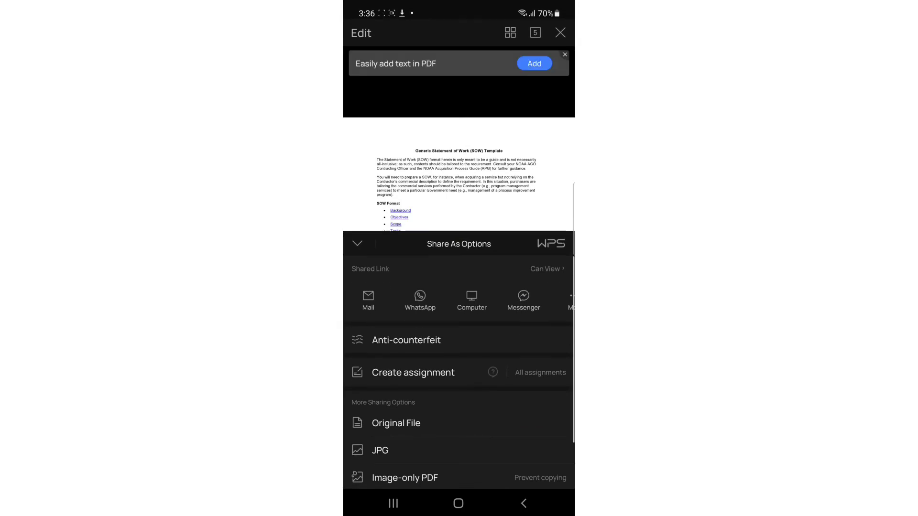